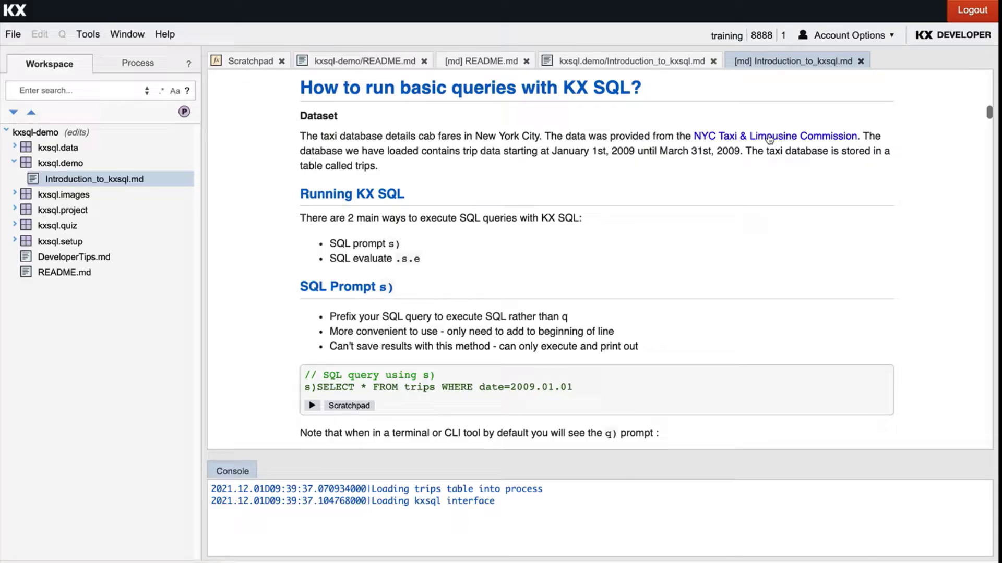
# - Run the s)SELECT * FROM trips WHERE date=2009.01.01 example so its trip rows list in the Console
pyautogui.click(774, 136)
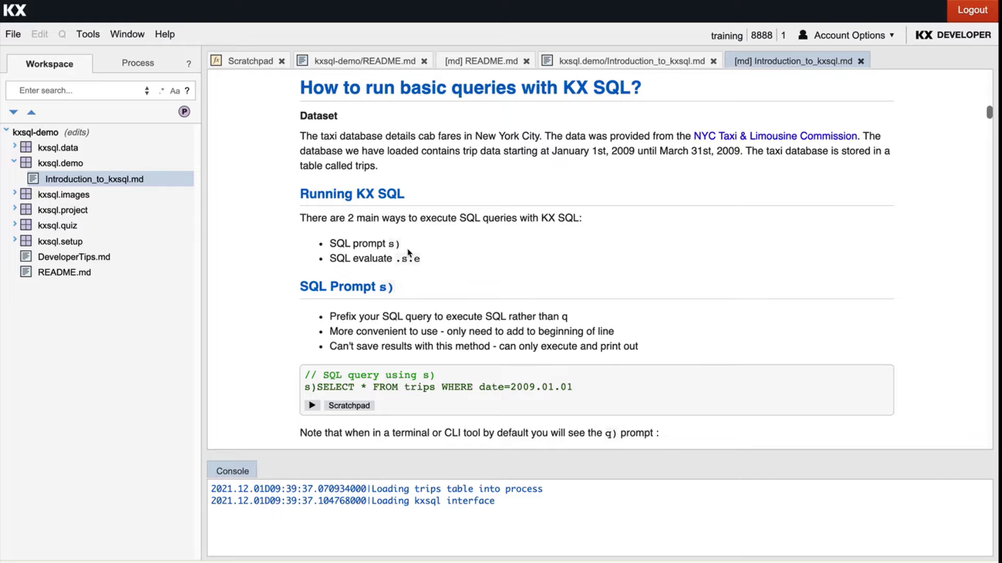
pyautogui.scroll(-3)
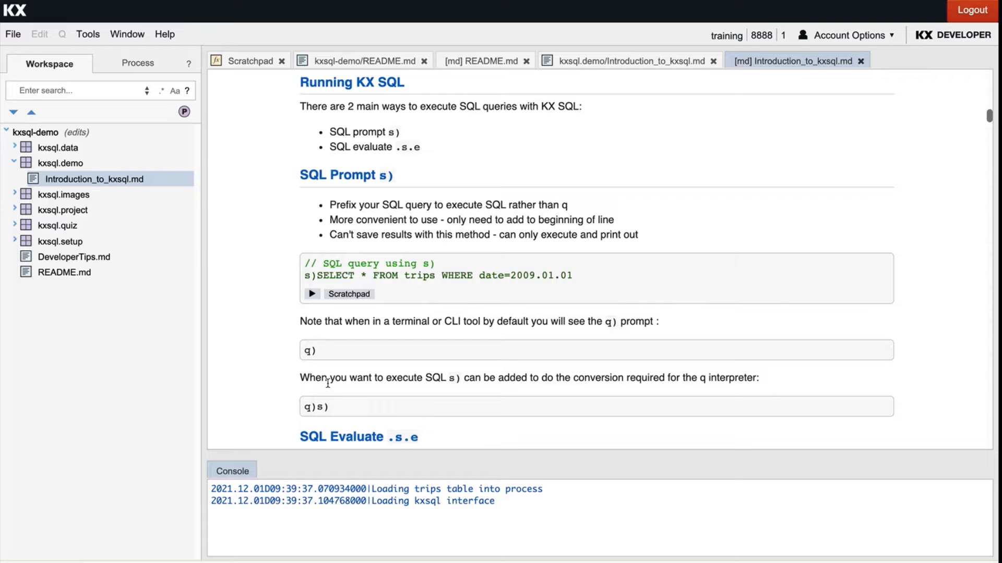
pyautogui.doubleClick(313, 407)
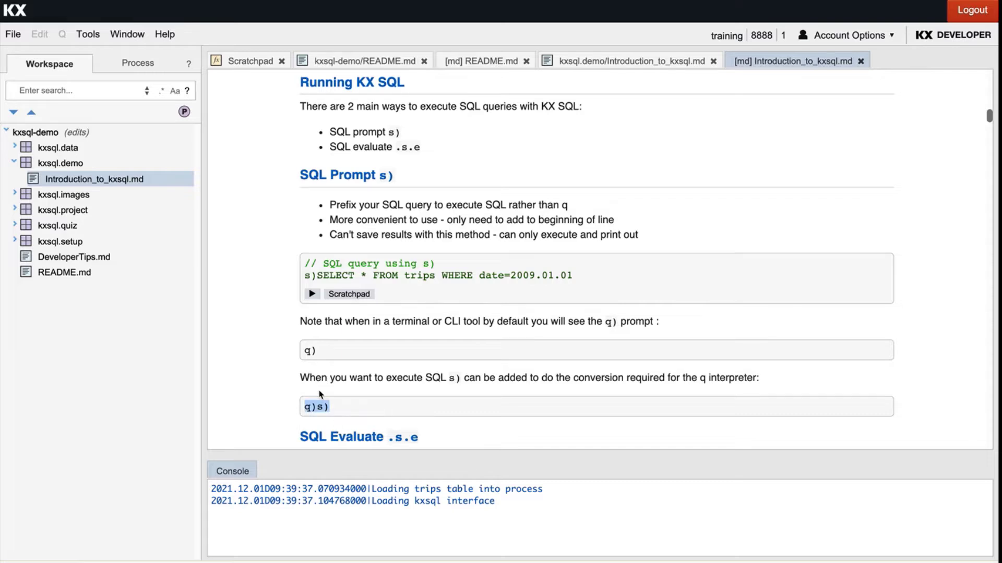
pyautogui.moveTo(330, 356)
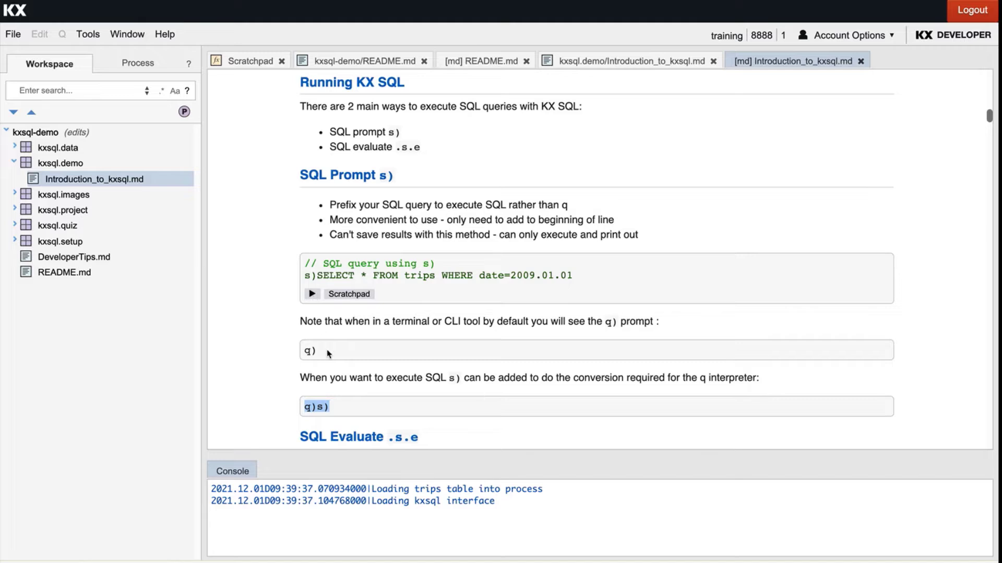
pyautogui.click(312, 293)
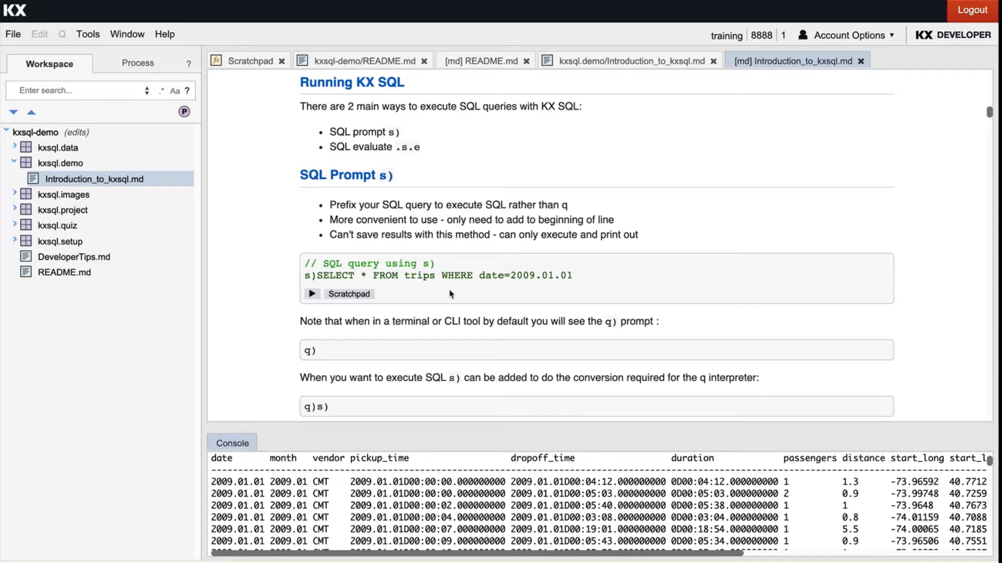
pyautogui.moveTo(416, 289)
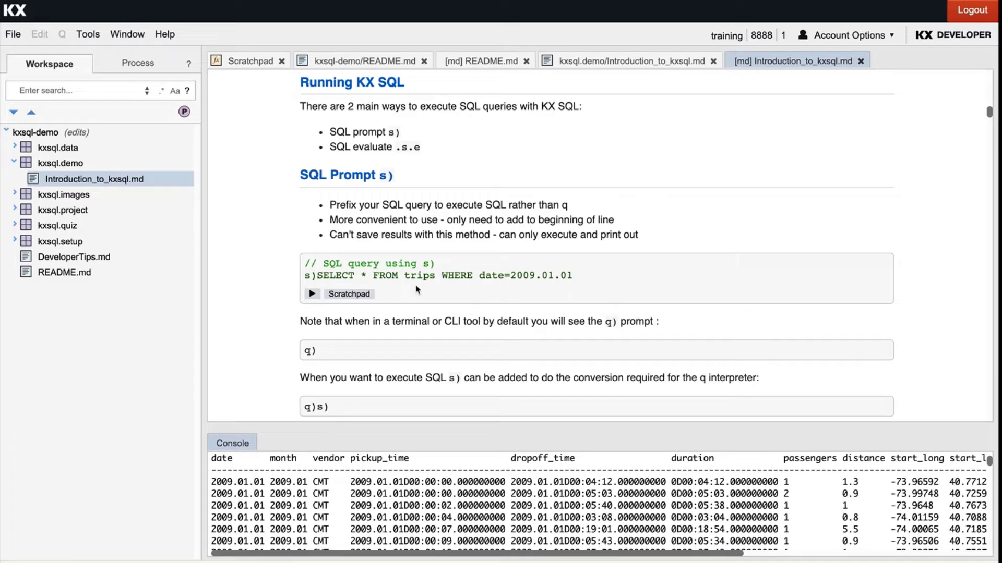
pyautogui.moveTo(461, 291)
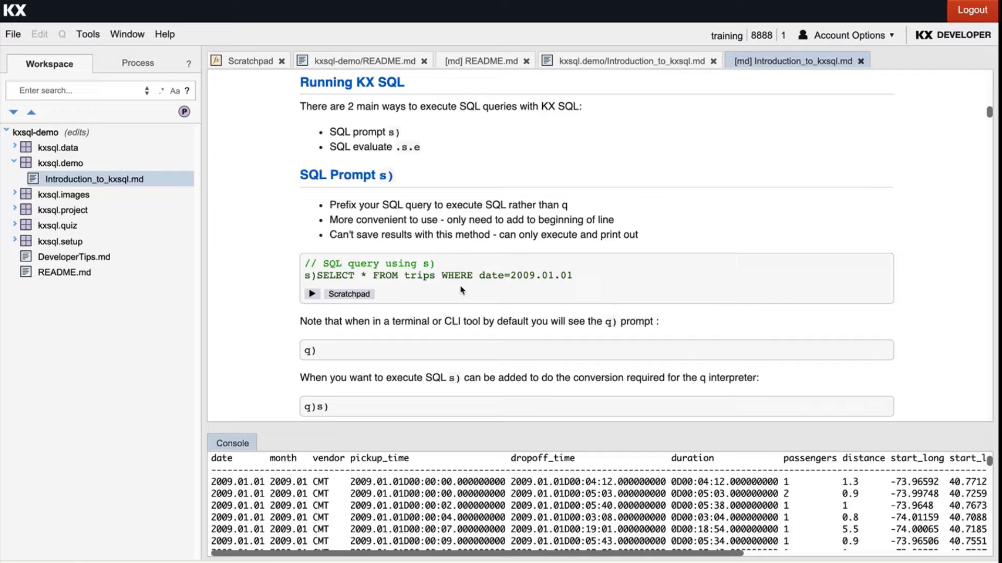
pyautogui.hscroll(3)
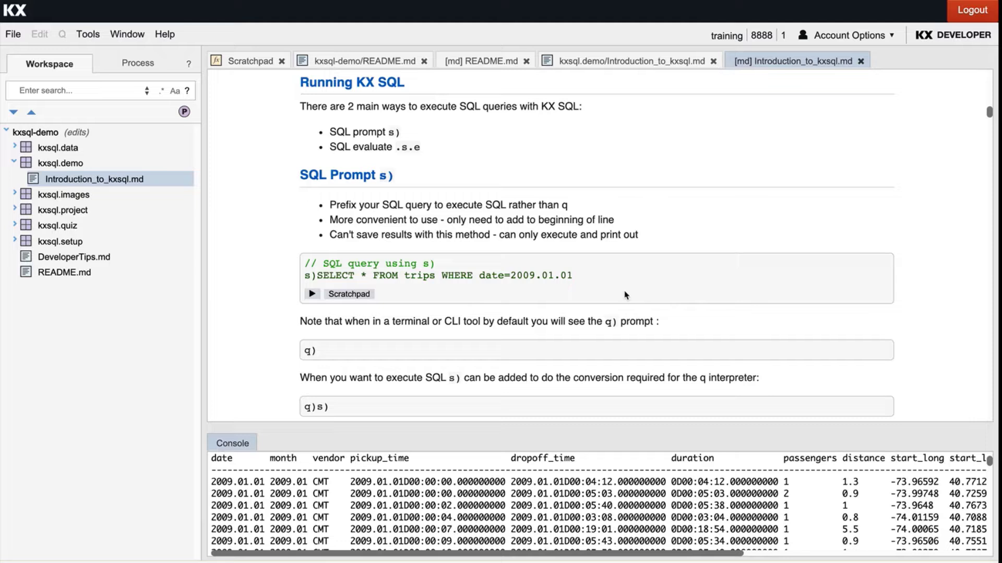
pyautogui.scroll(-3)
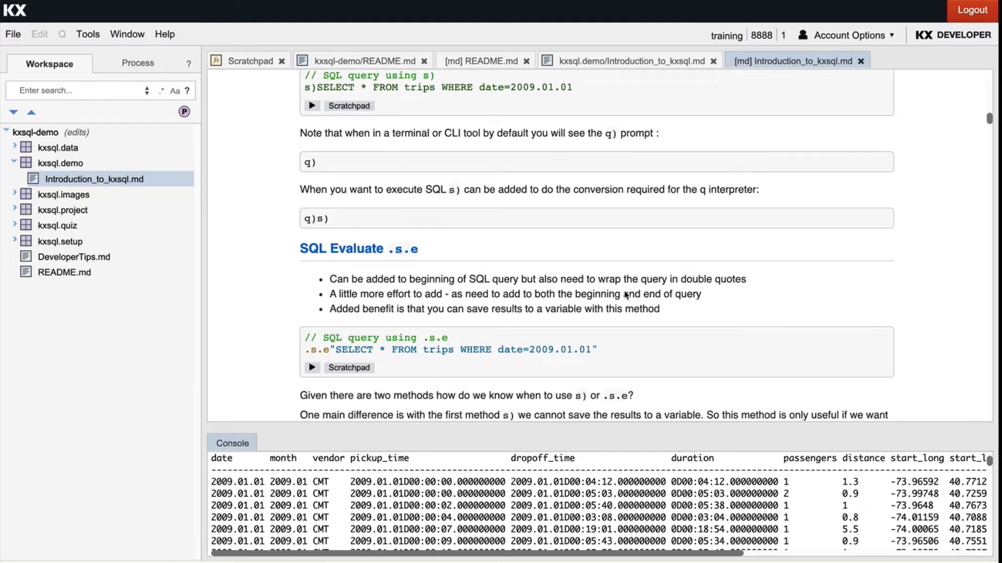
pyautogui.scroll(-3)
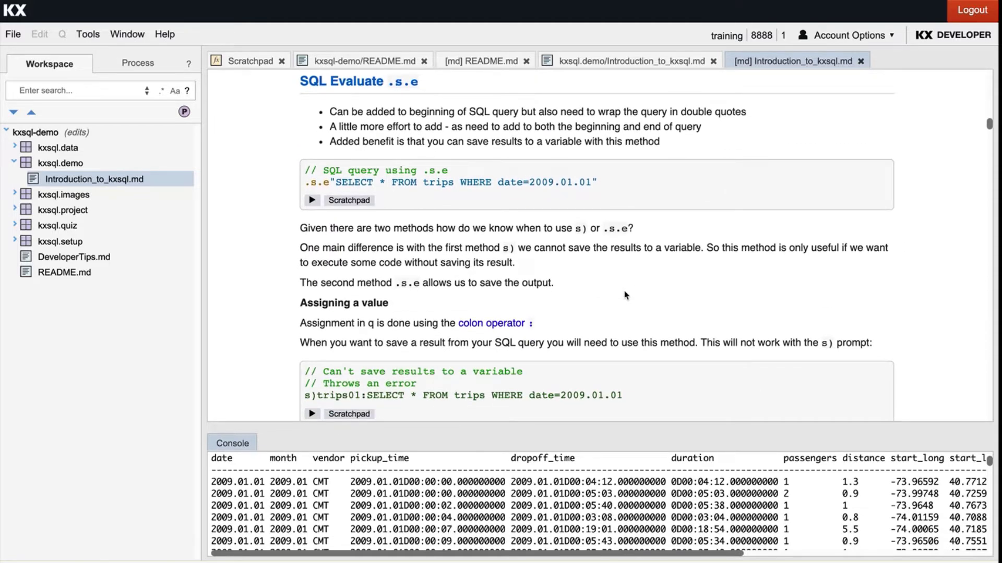
pyautogui.moveTo(441, 165)
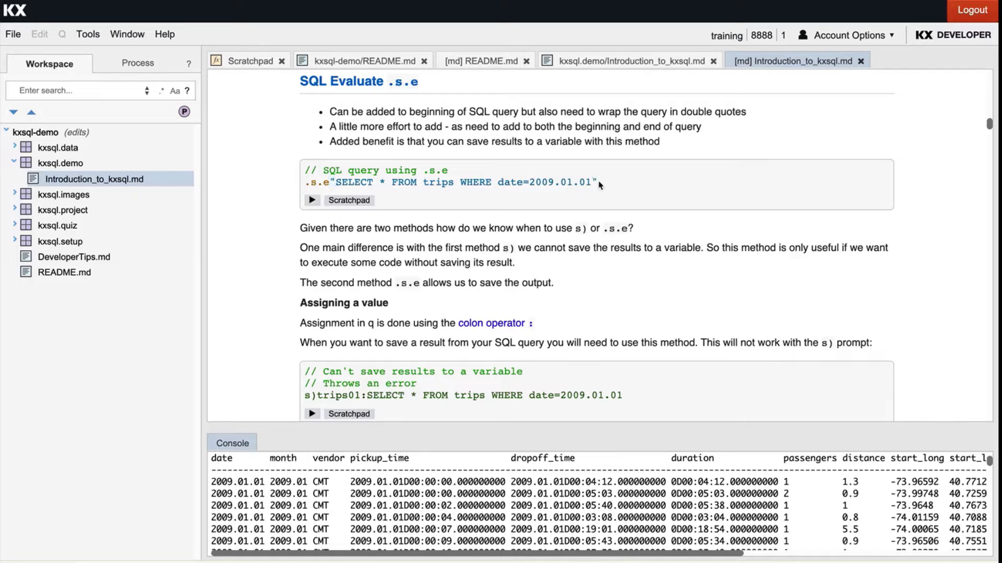
pyautogui.moveTo(273, 225)
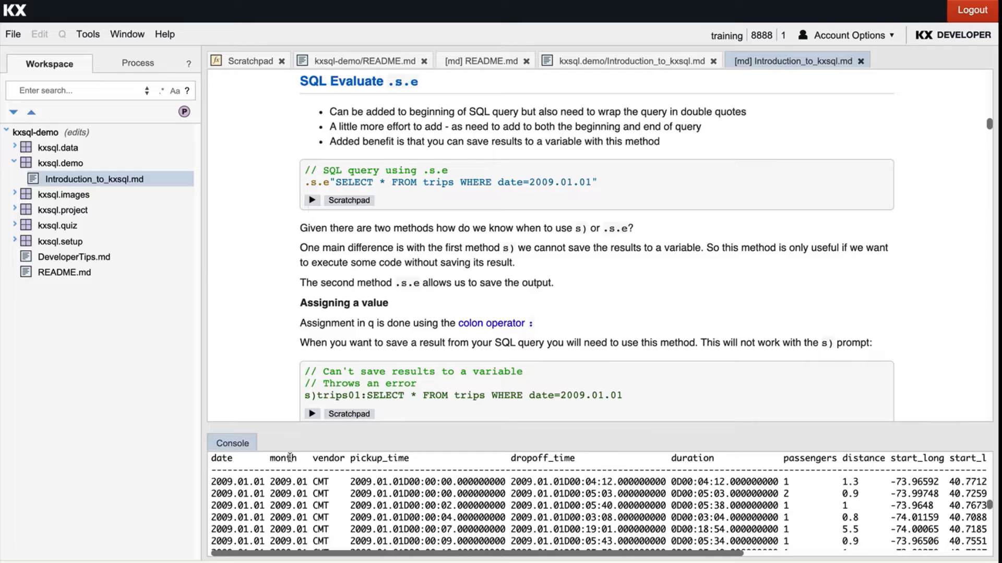
pyautogui.scroll(-3)
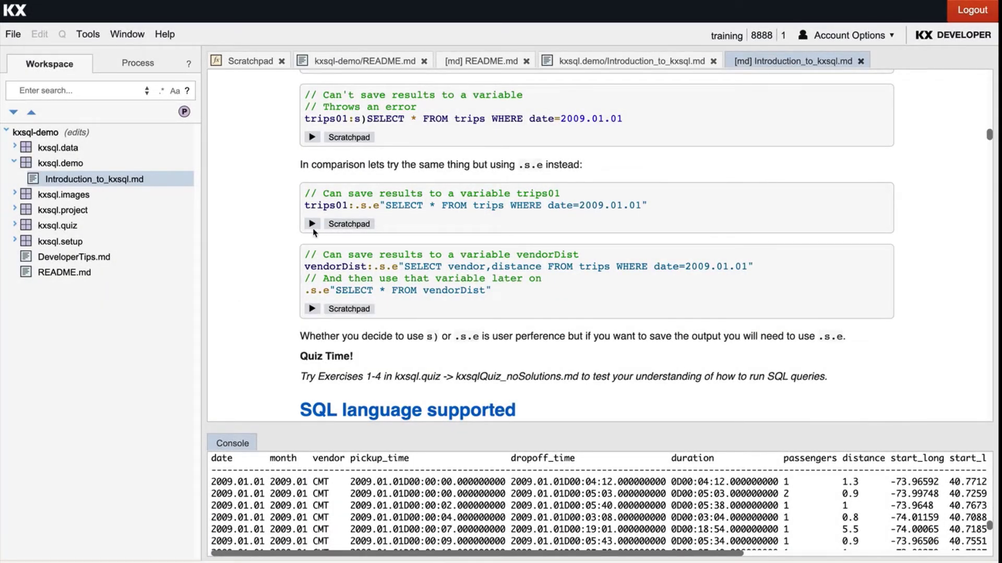
# - Run the vendorDist .s.e example so vendor and distance rows for 2009.01.01 appear in the Console
pyautogui.click(312, 308)
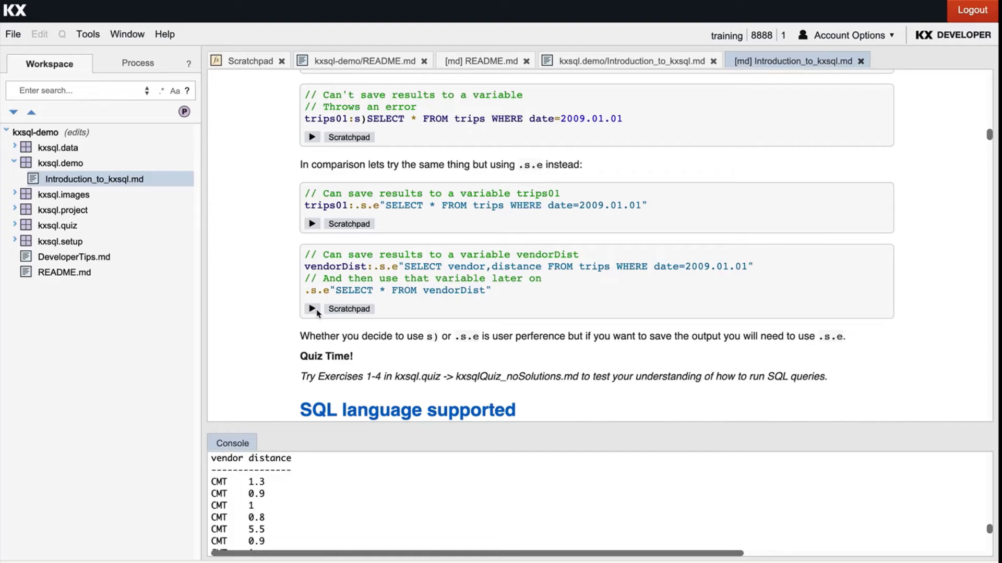
pyautogui.moveTo(250, 424)
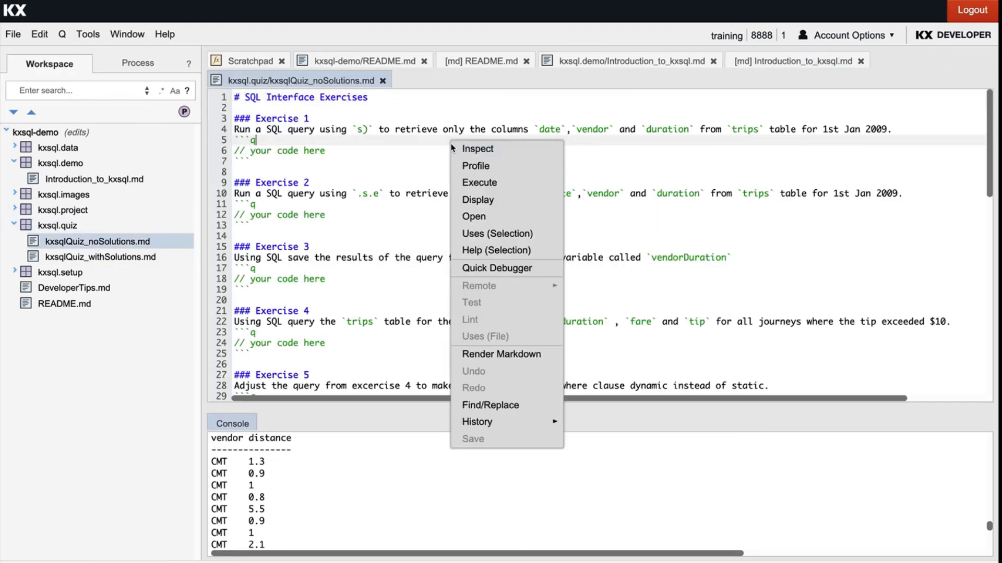
# - Render kxsqlQuiz_noSolutions.md as a markdown preview beside the Console
pyautogui.click(501, 354)
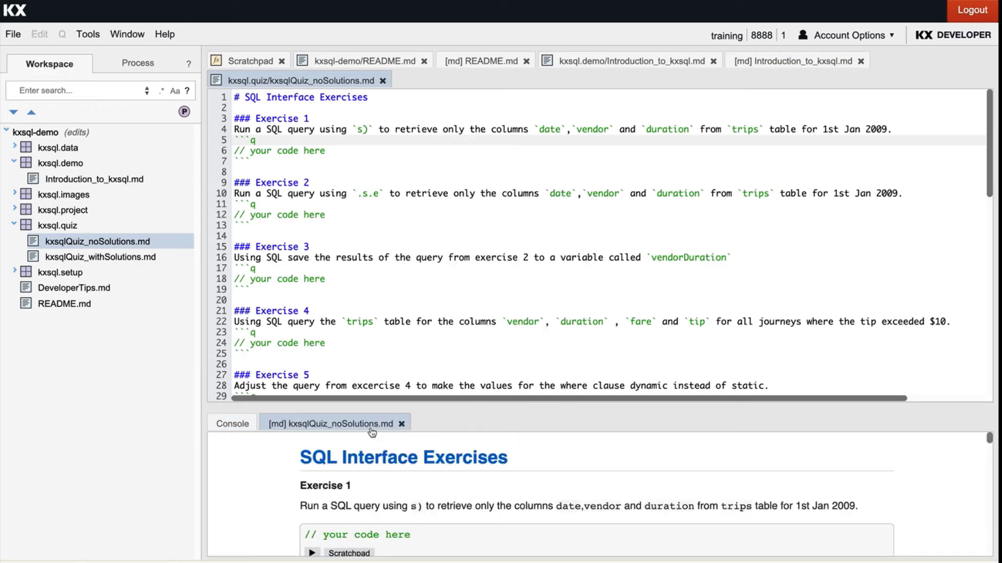